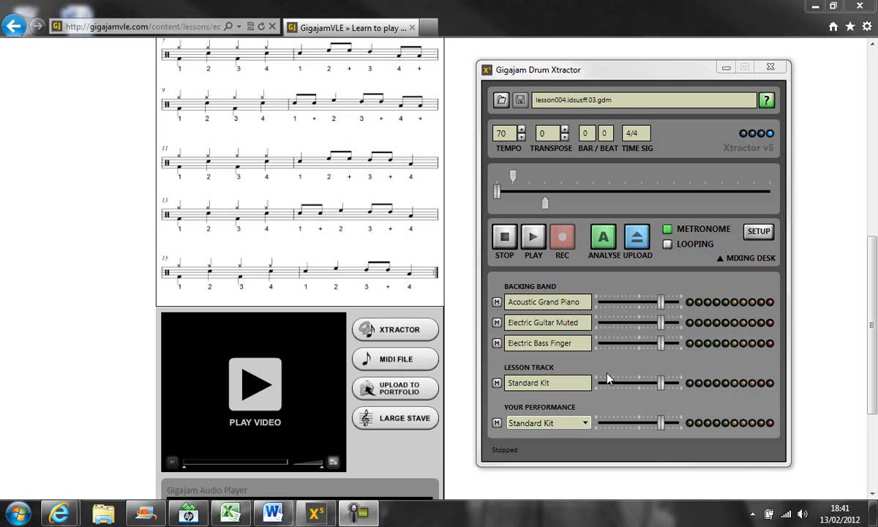
Step: Start playback and turn the Electric Bass Finger volume down
left_click(533, 236)
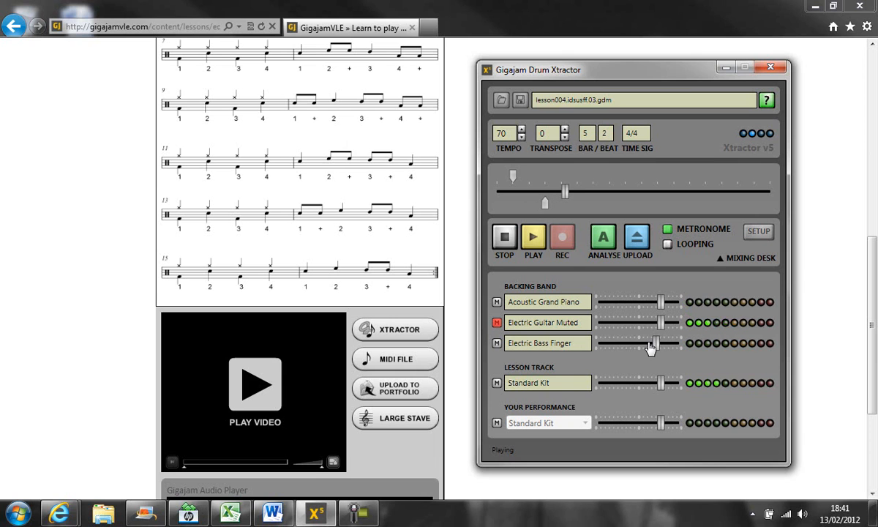
left_click_drag(658, 342, 623, 343)
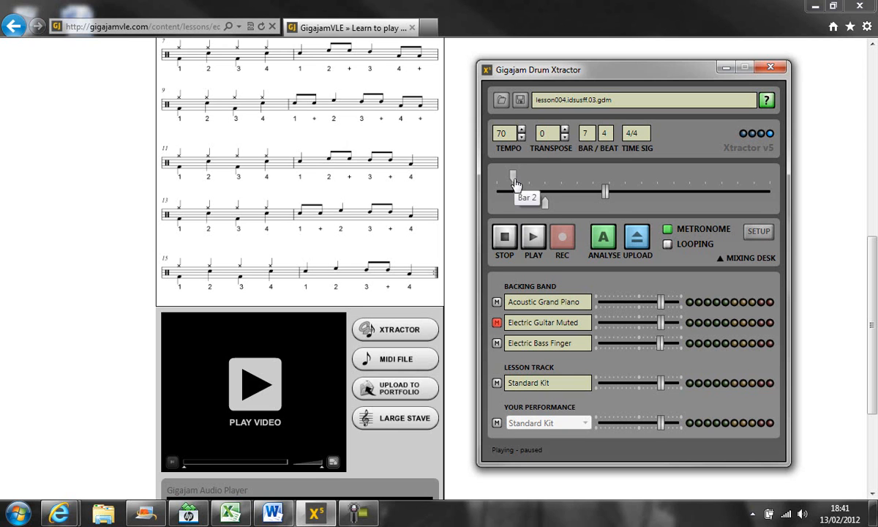
Step: Set the loop markers so the loop runs from bar 2 to bar 4
left_click_drag(512, 190, 600, 190)
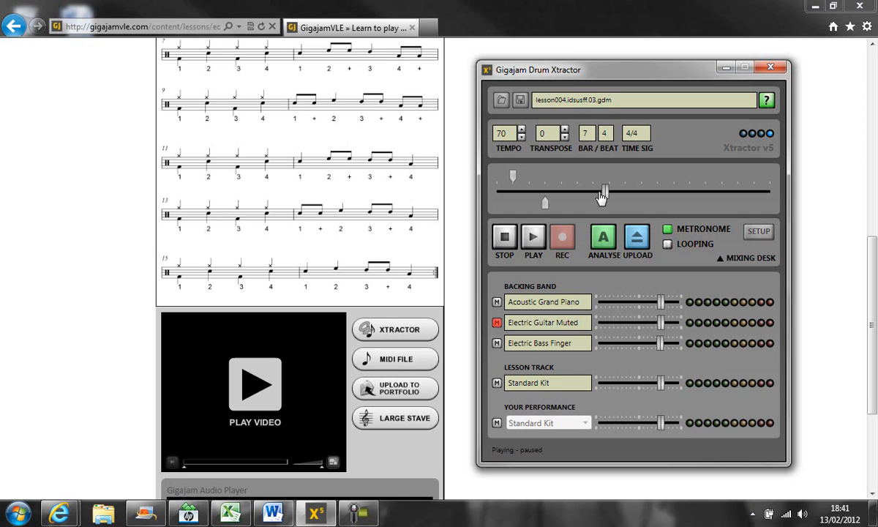
left_click_drag(600, 191, 512, 178)
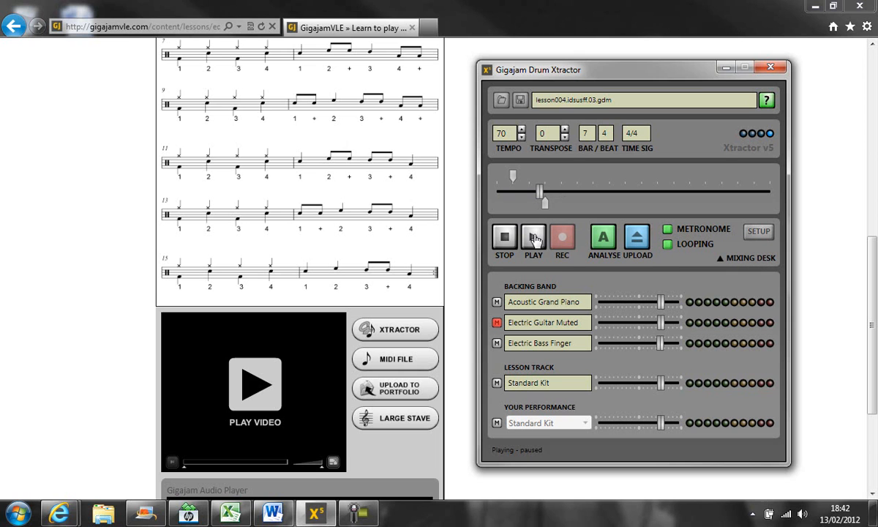
Step: Play through the bars 2–4 loop, then stop back at bar 2
left_click(533, 239)
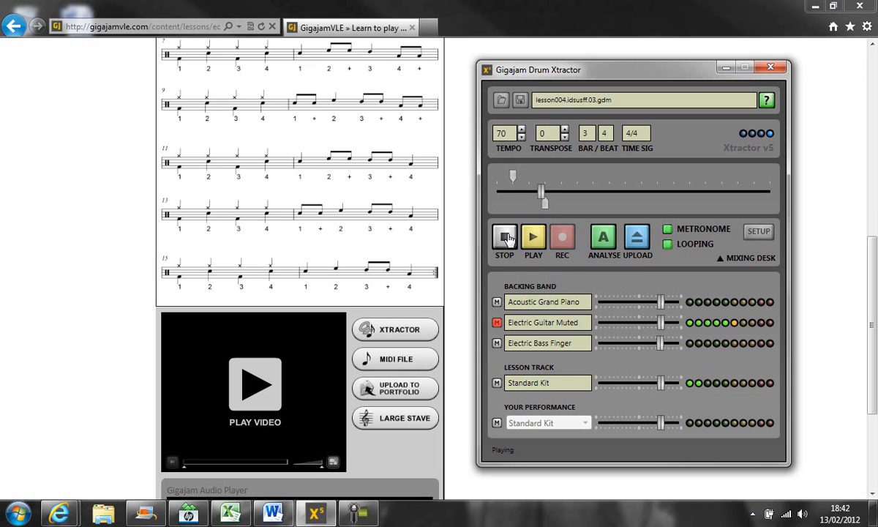
left_click(503, 237)
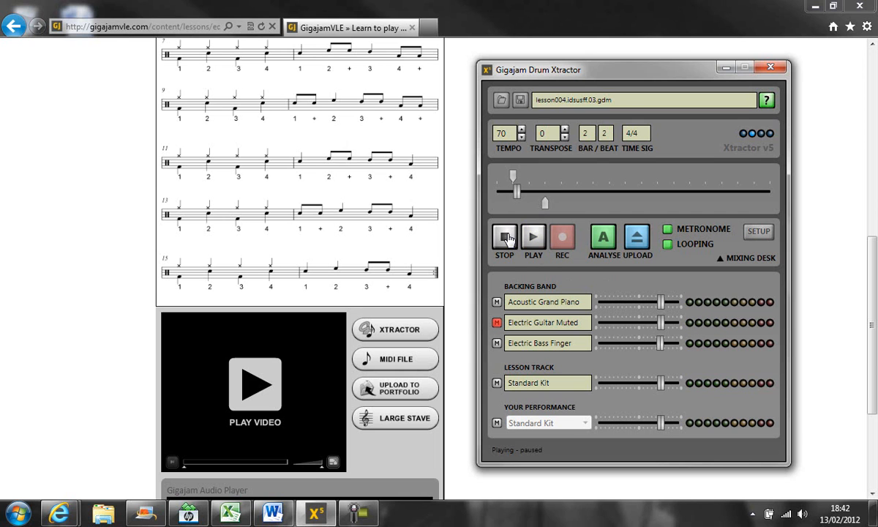
mouse_move(501, 155)
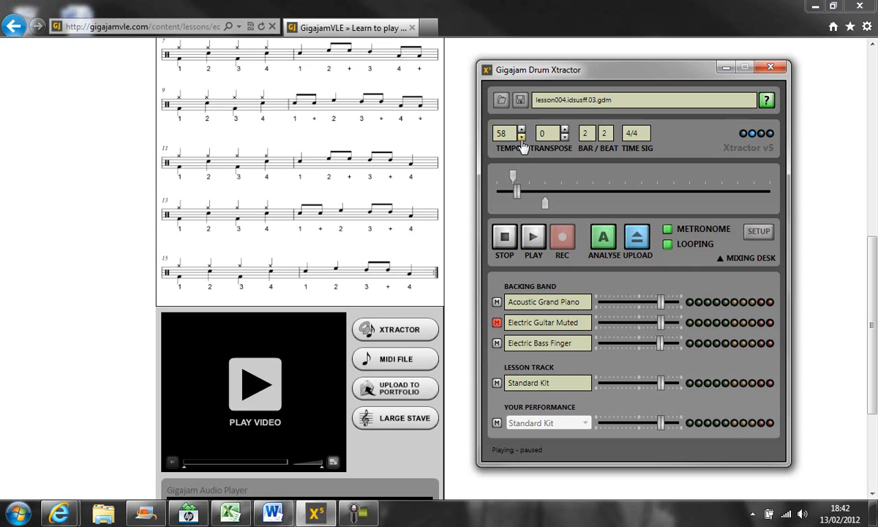
Step: Raise the tempo step by step until it reads 90
left_click(521, 134)
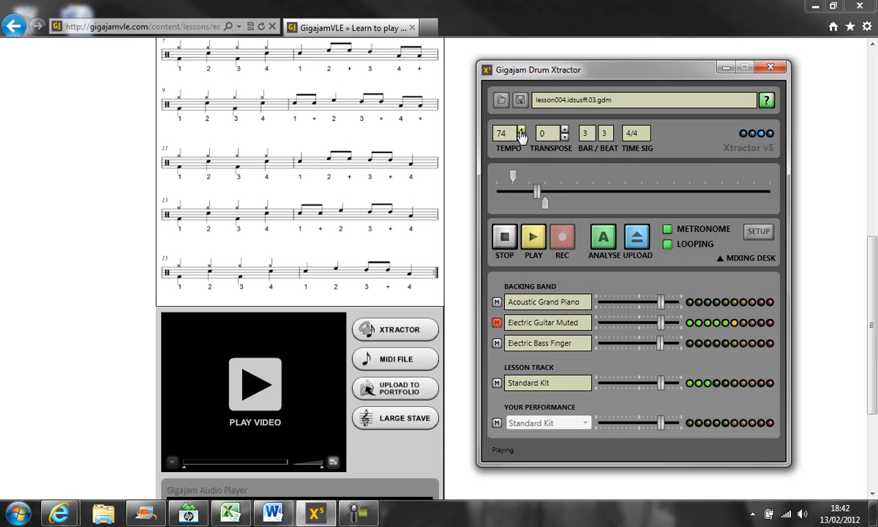
left_click(521, 129)
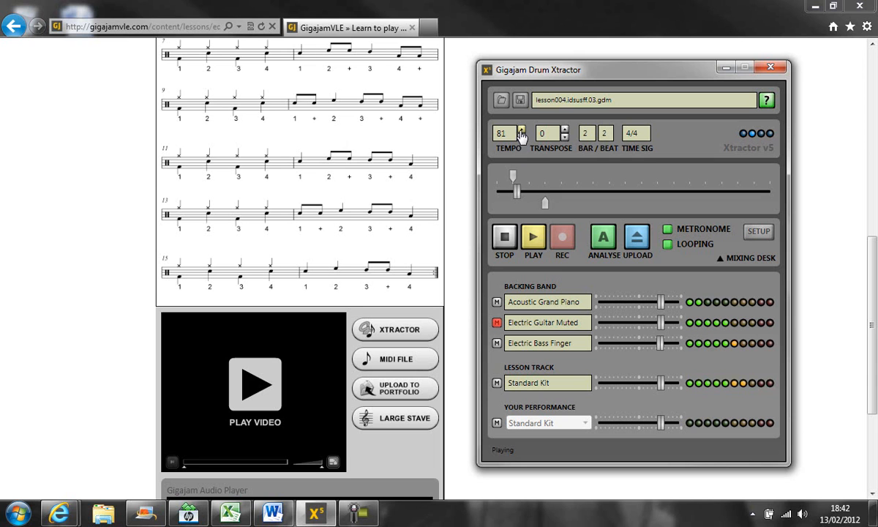
left_click(522, 129)
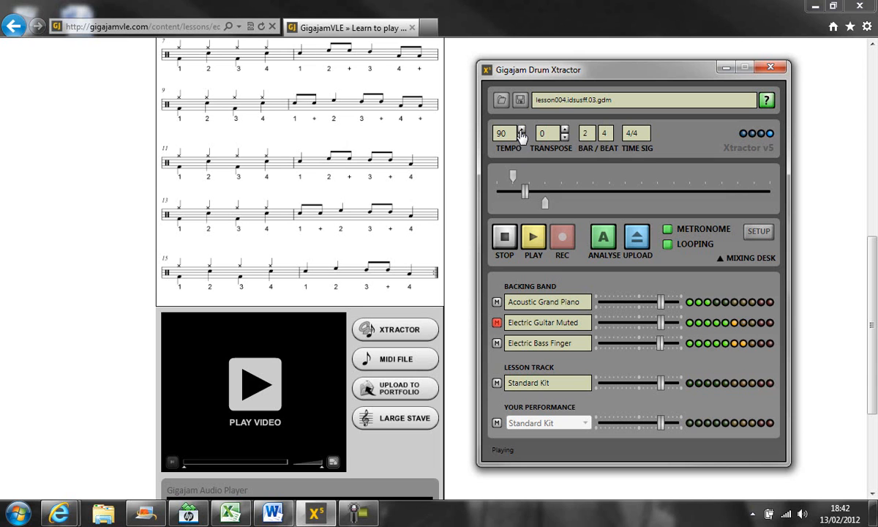